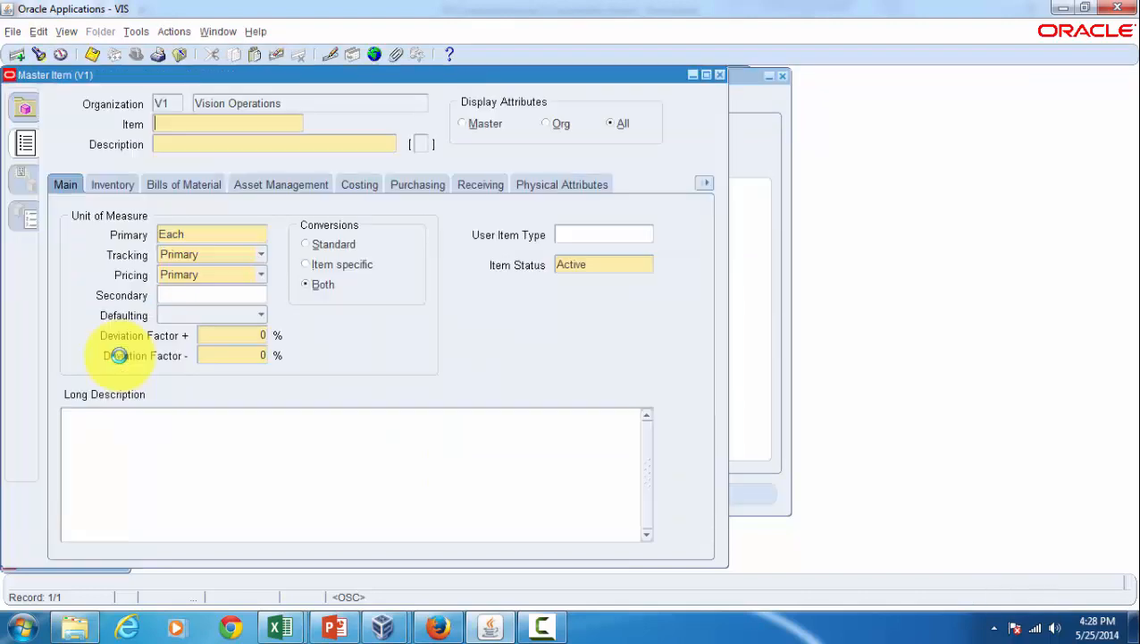
Query master item TST1-CM40120 and show its Purchasing attributes with Use Approved Supplier checked.
text(TST1-CM40120)
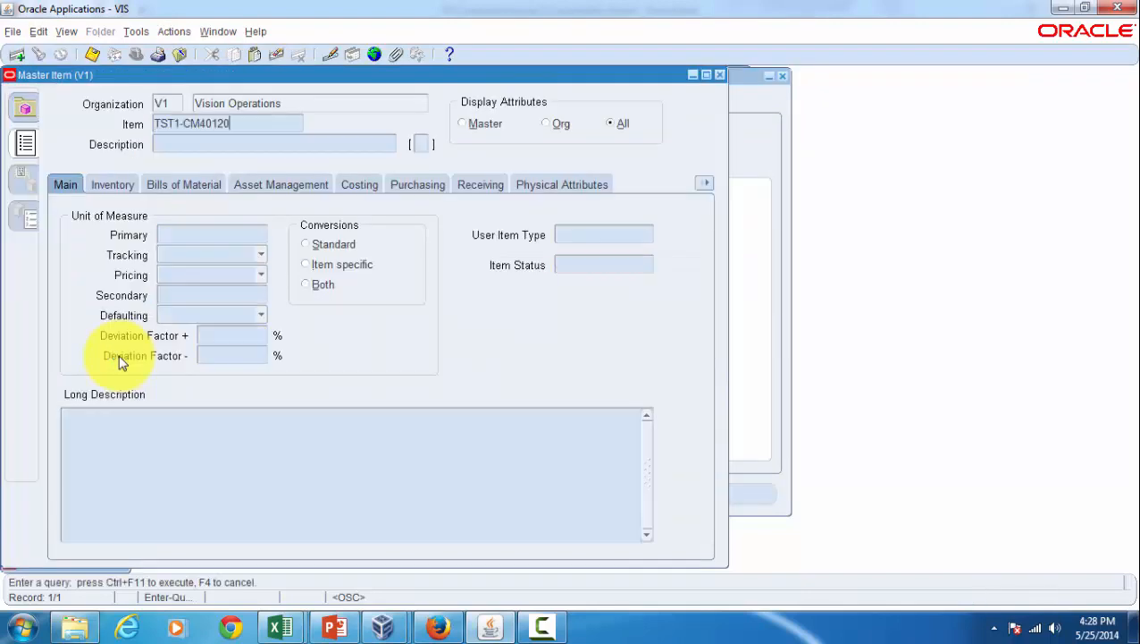
key(ctrl+F11)
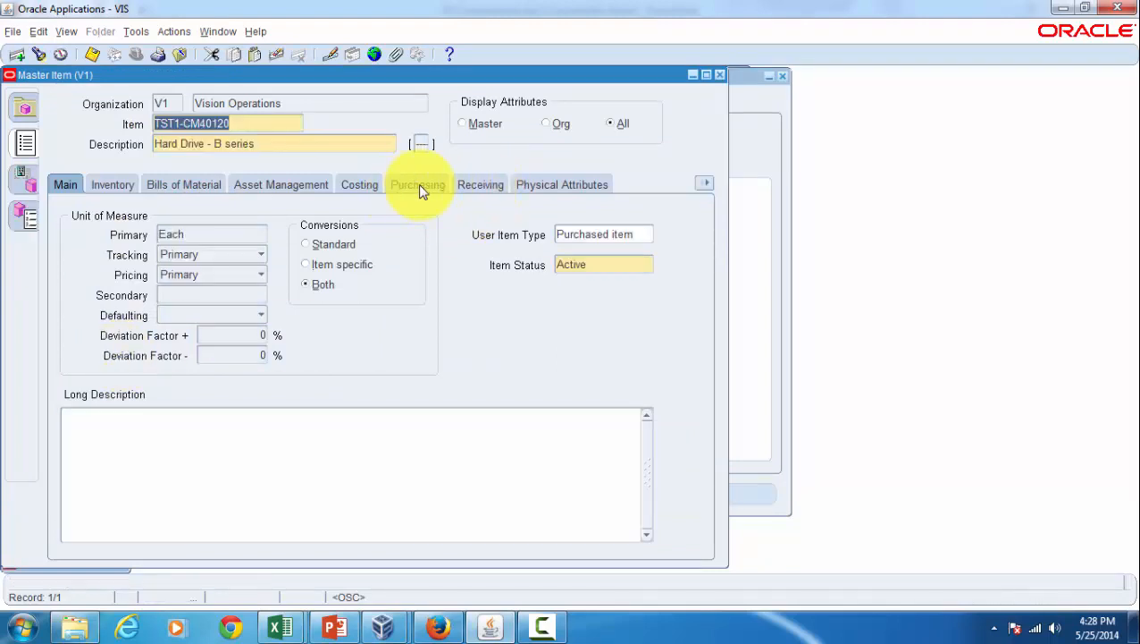
click(417, 185)
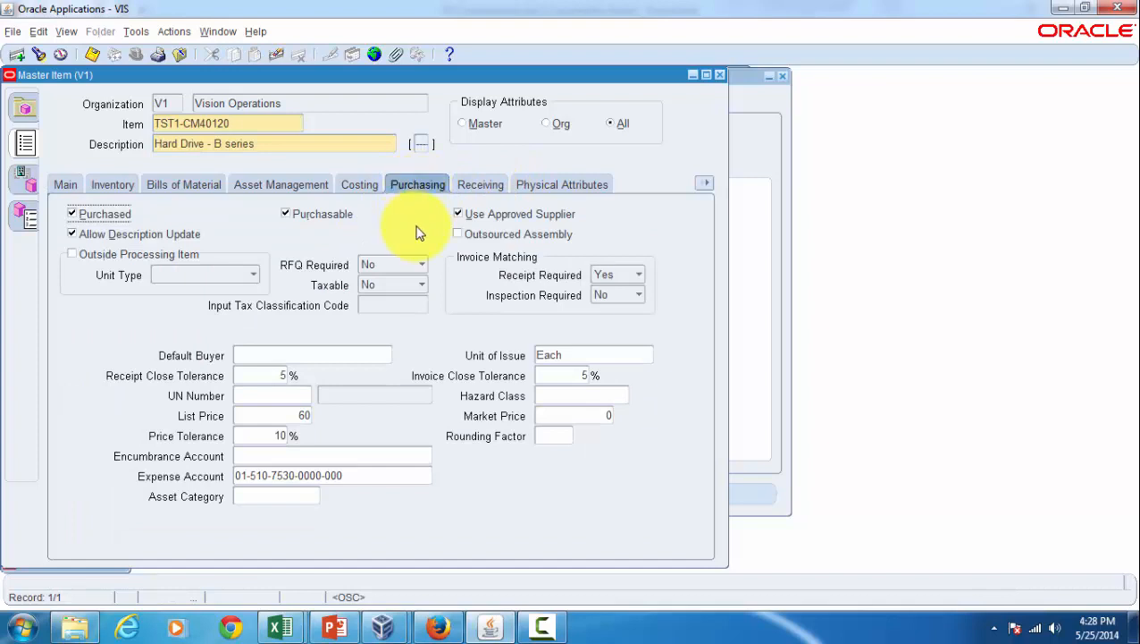
mouse_move(585, 226)
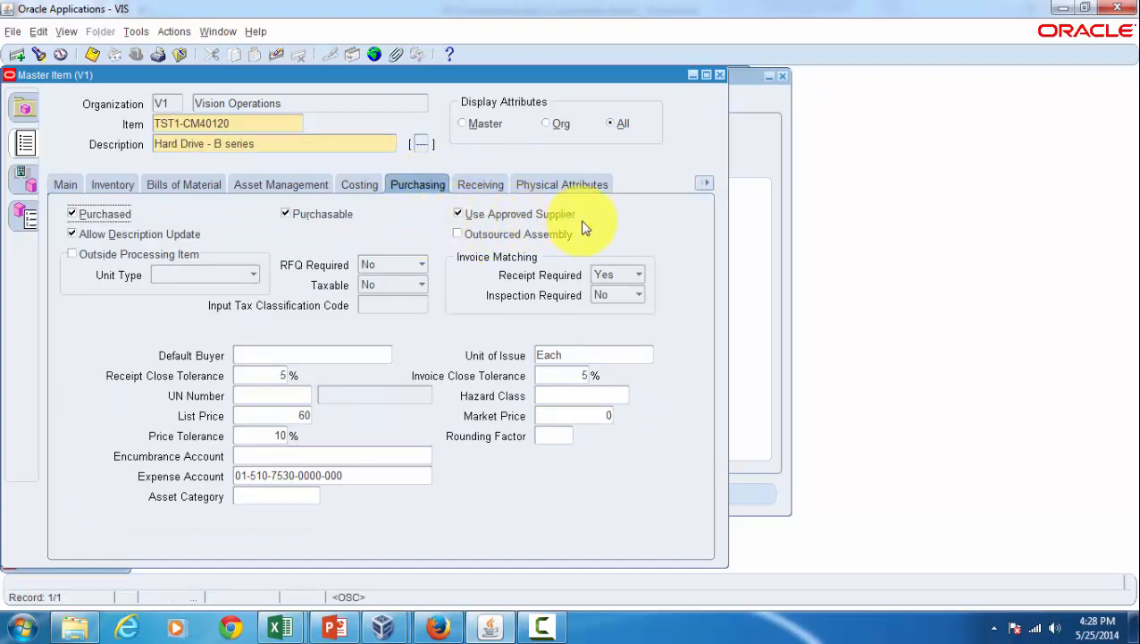
mouse_move(457, 228)
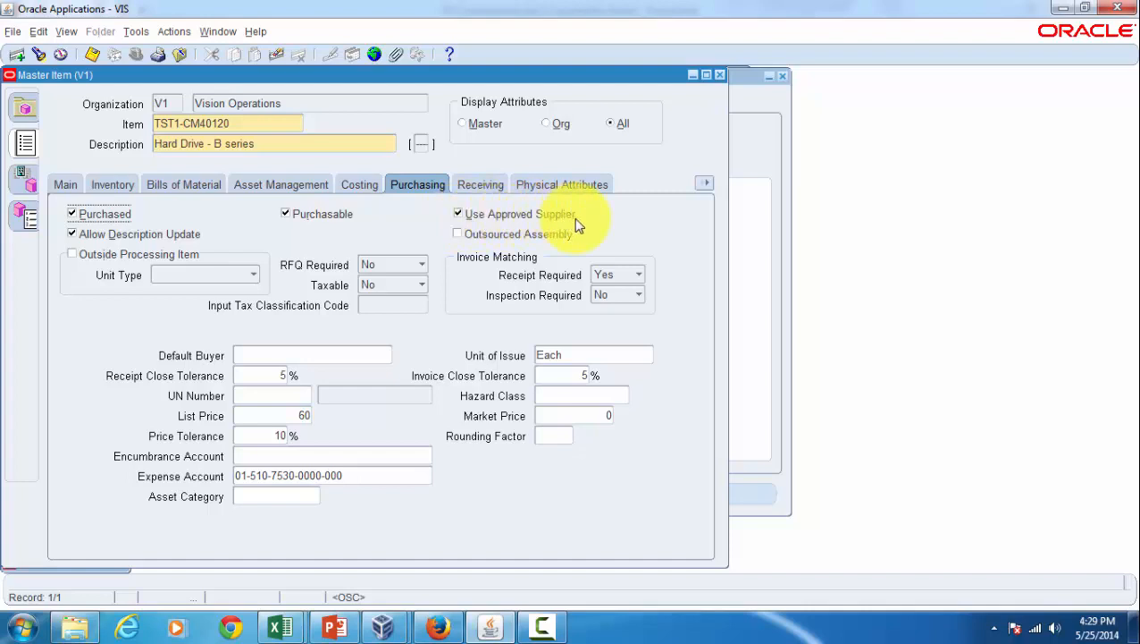
mouse_move(23, 251)
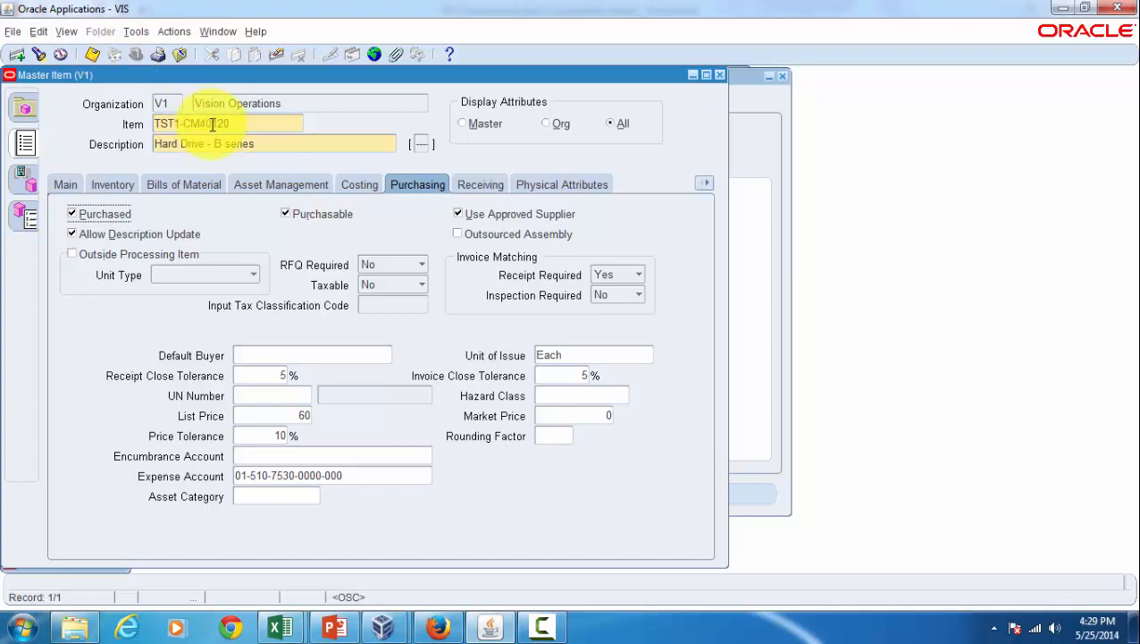
Open the M1 Seattle Manufacturing org attributes via Organization Assignment and show its Purchasing tab.
double_click(191, 123)
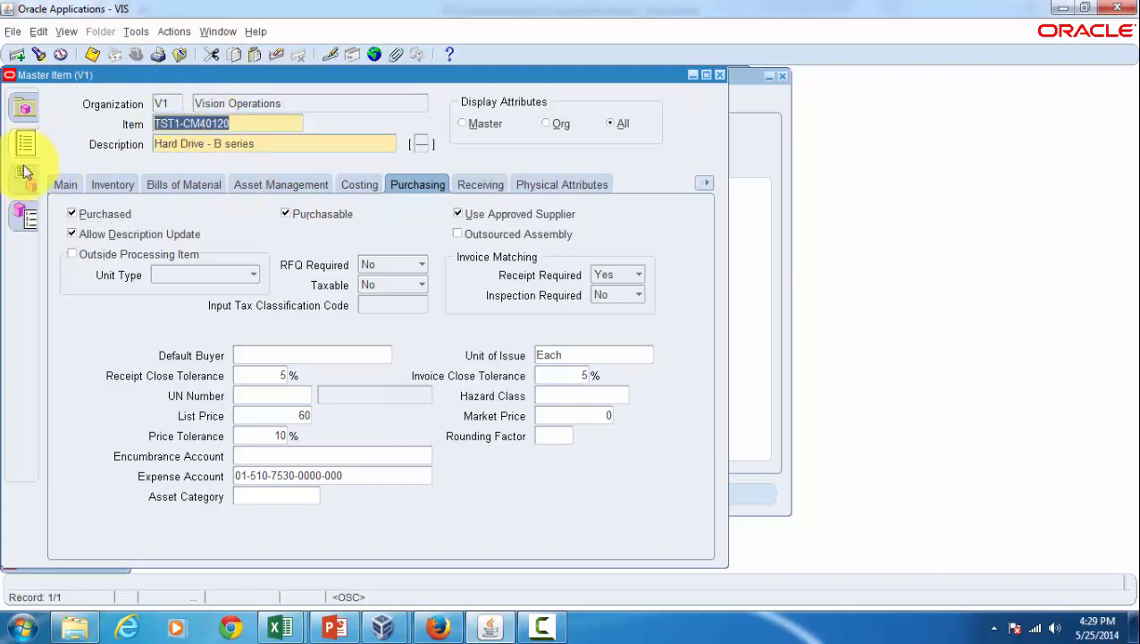
click(174, 32)
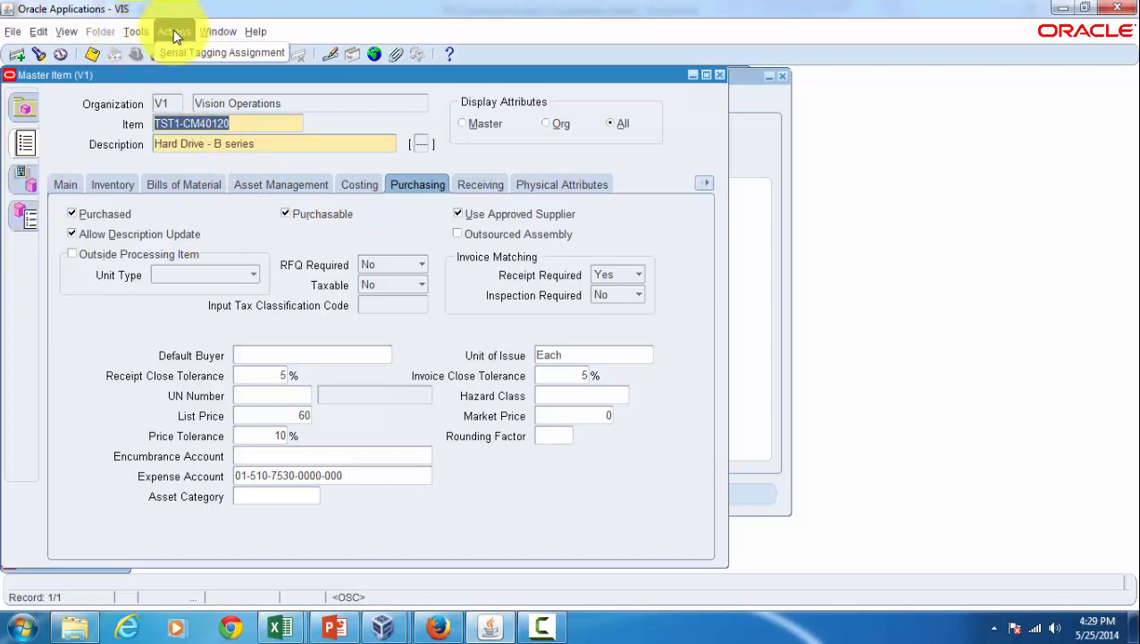
click(136, 32)
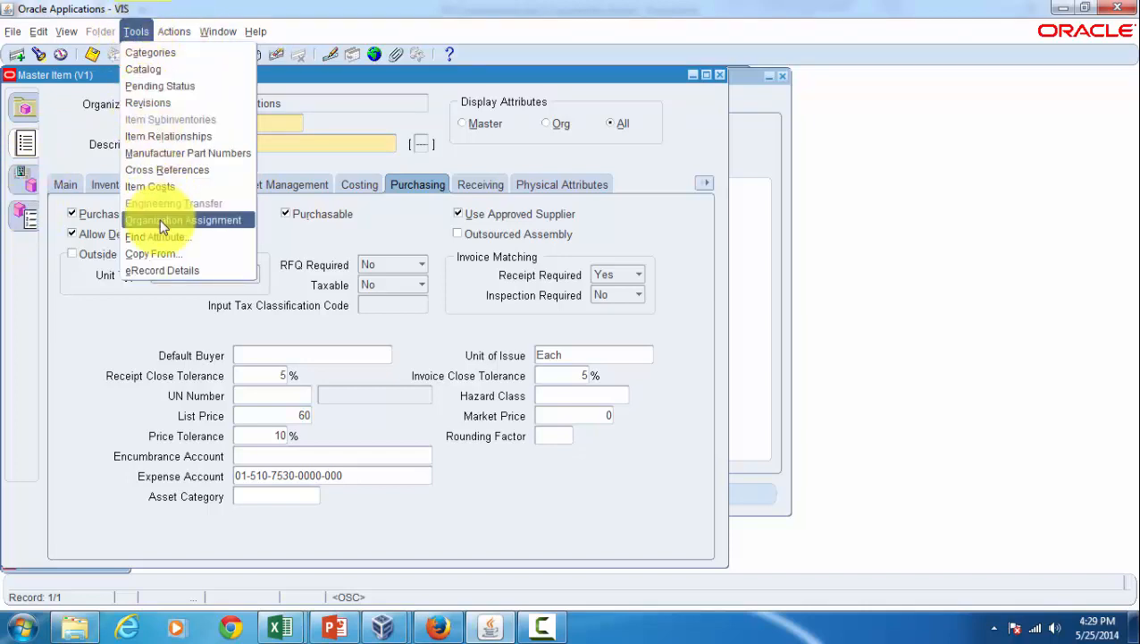
click(183, 220)
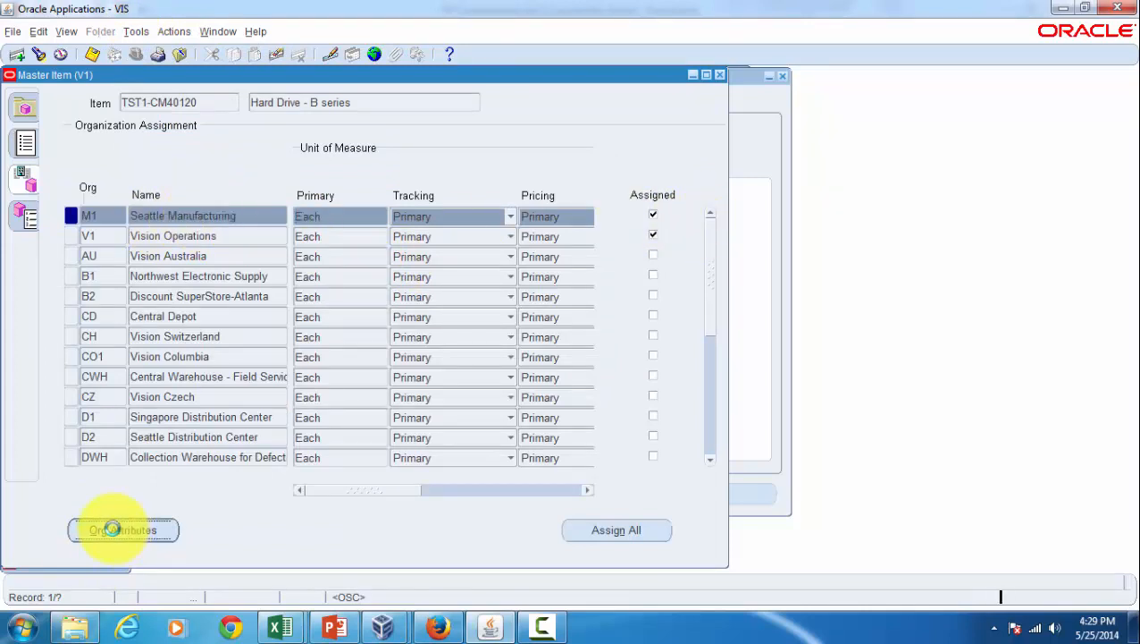
click(122, 529)
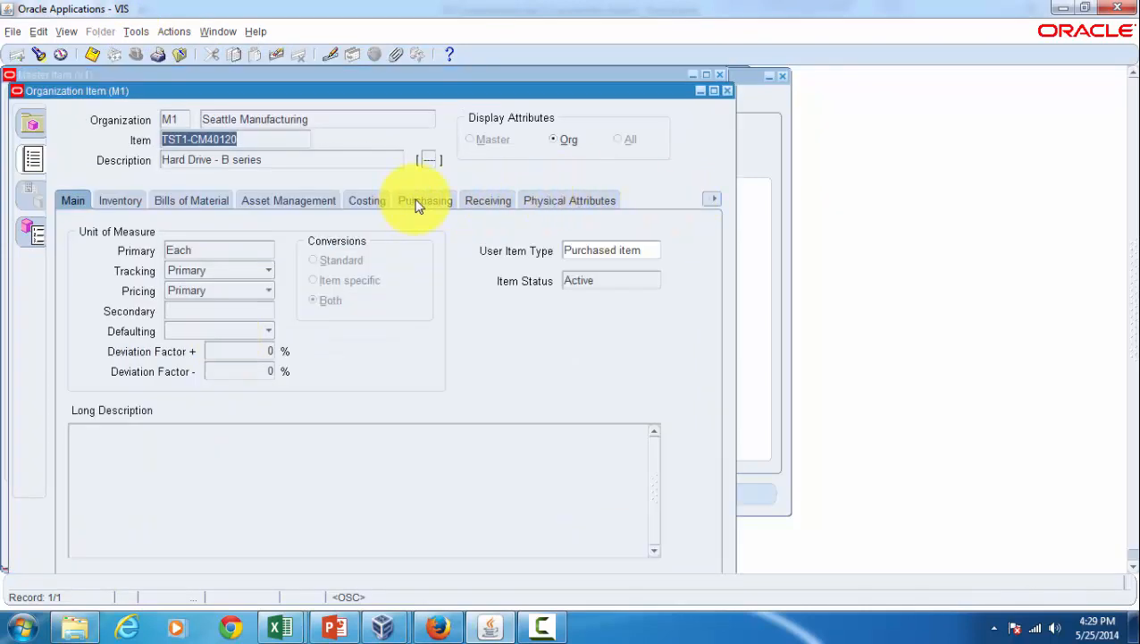
click(424, 200)
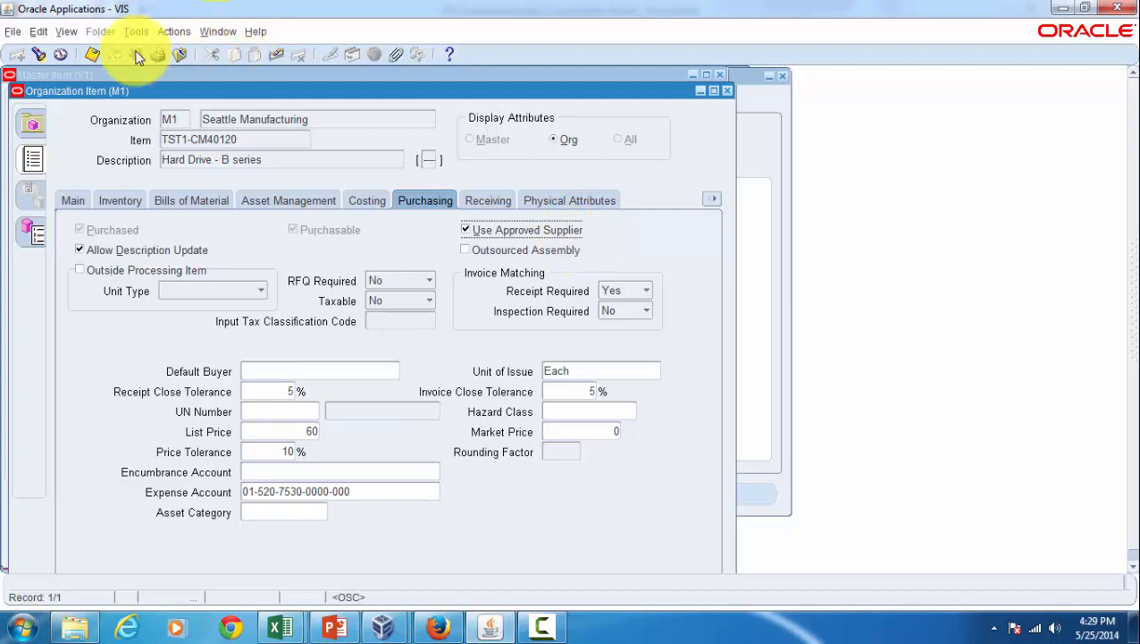
Switch from the Window menu to the Purchasing navigator with Purchase Orders listed.
click(219, 31)
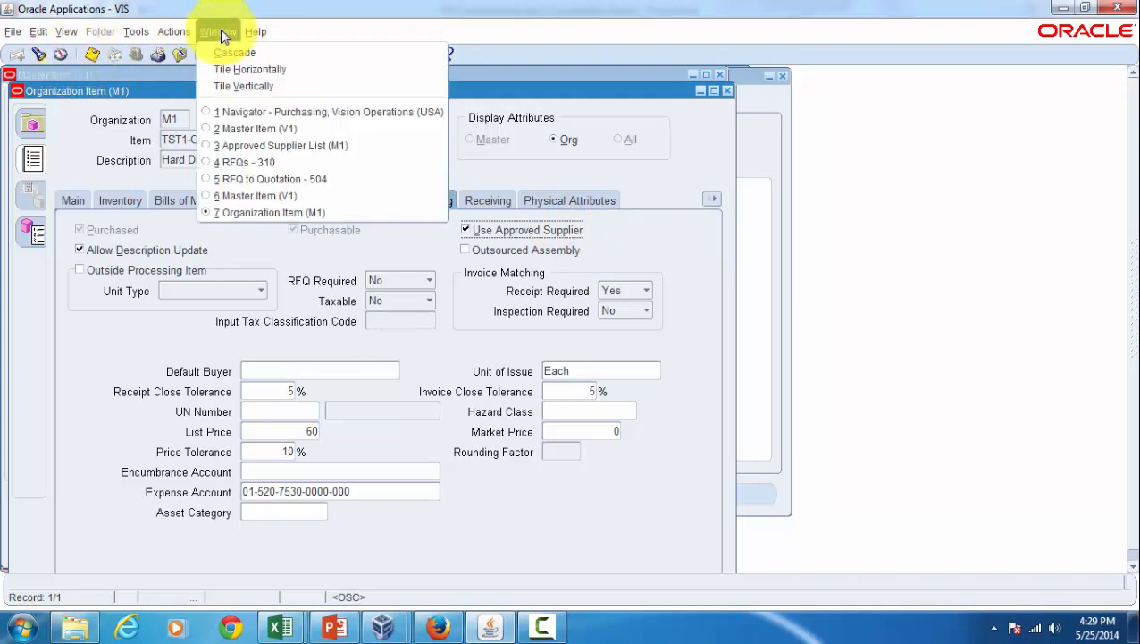
mouse_move(264, 195)
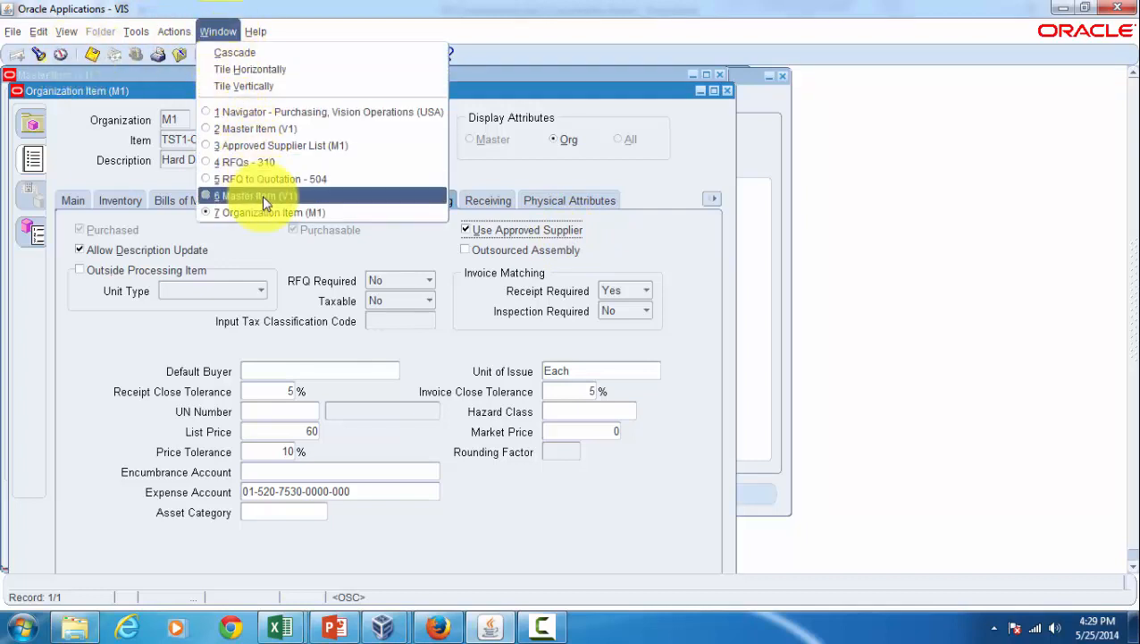
click(283, 145)
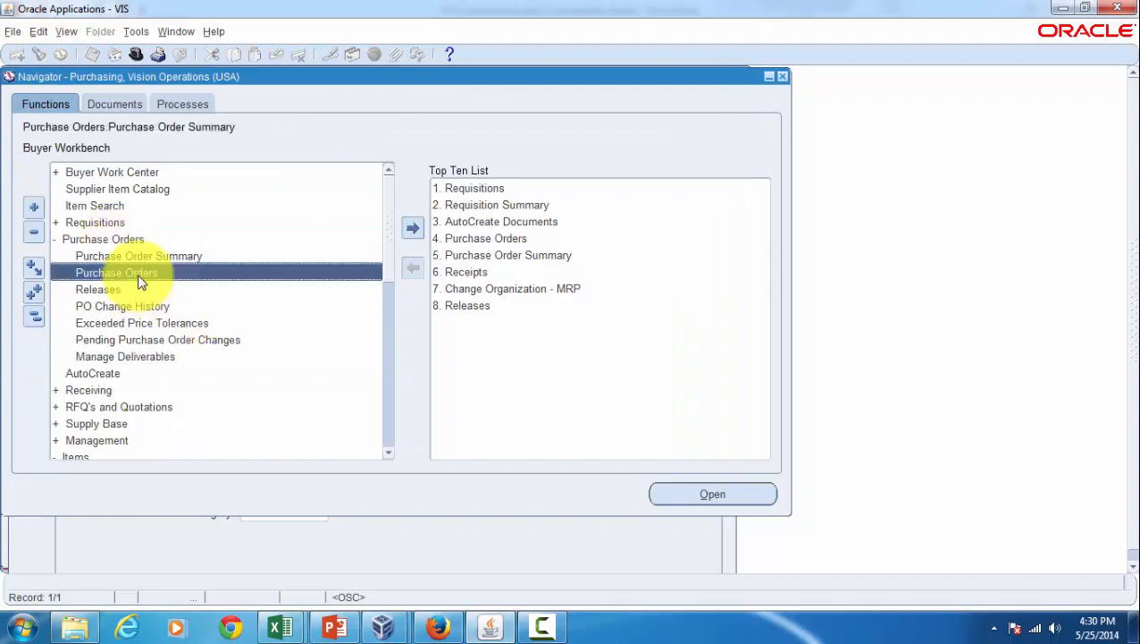
Save a new PO 6592: Allied Manufacturing, Ship-To M1, 2 of TST1-CM40120 at 60.
click(712, 494)
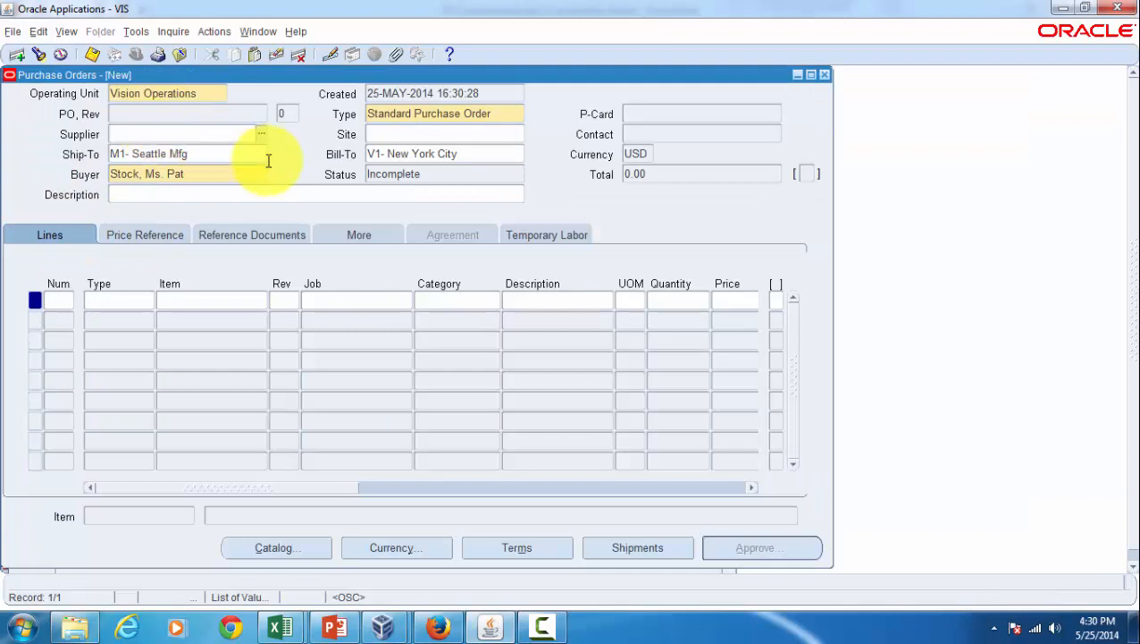
text(Allied Manufacturing)
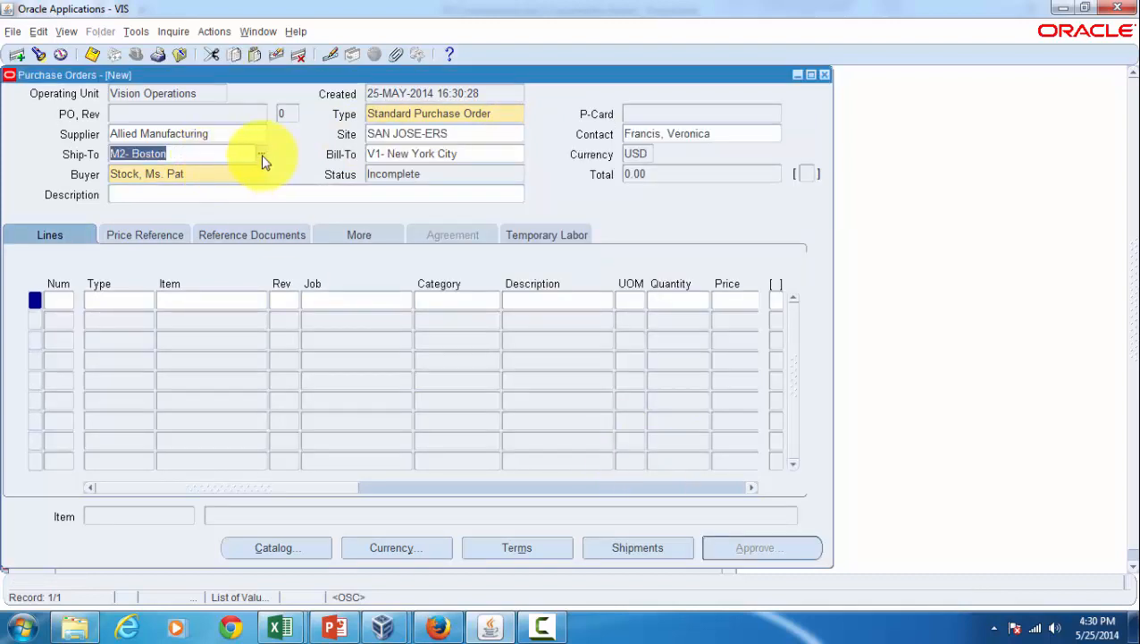
text(M1- Seattle Mfg)
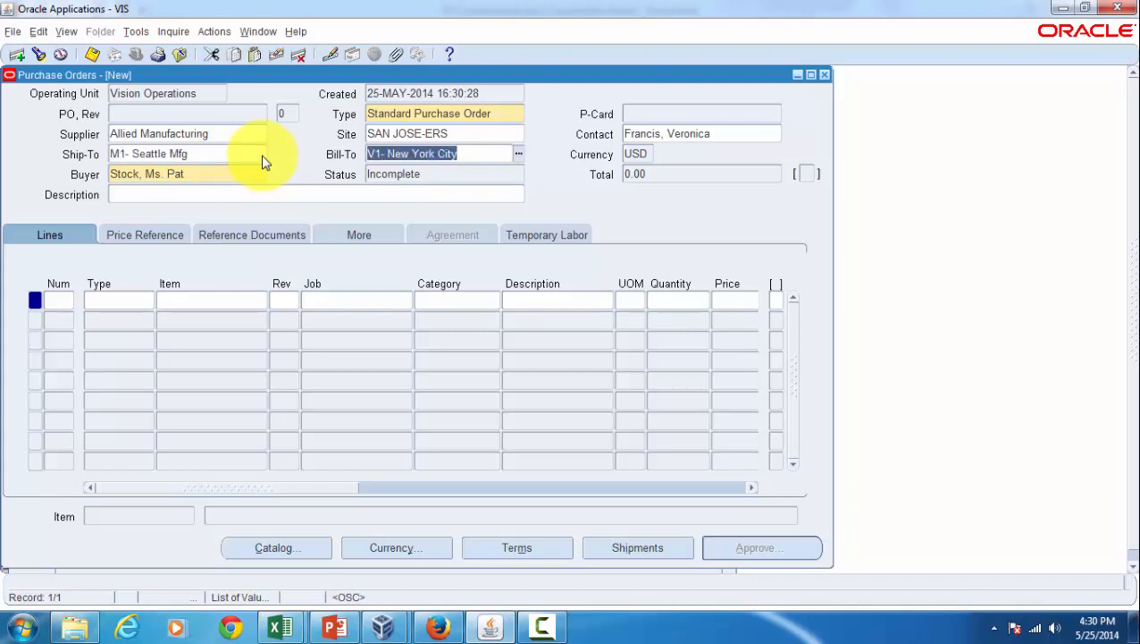
click(118, 299)
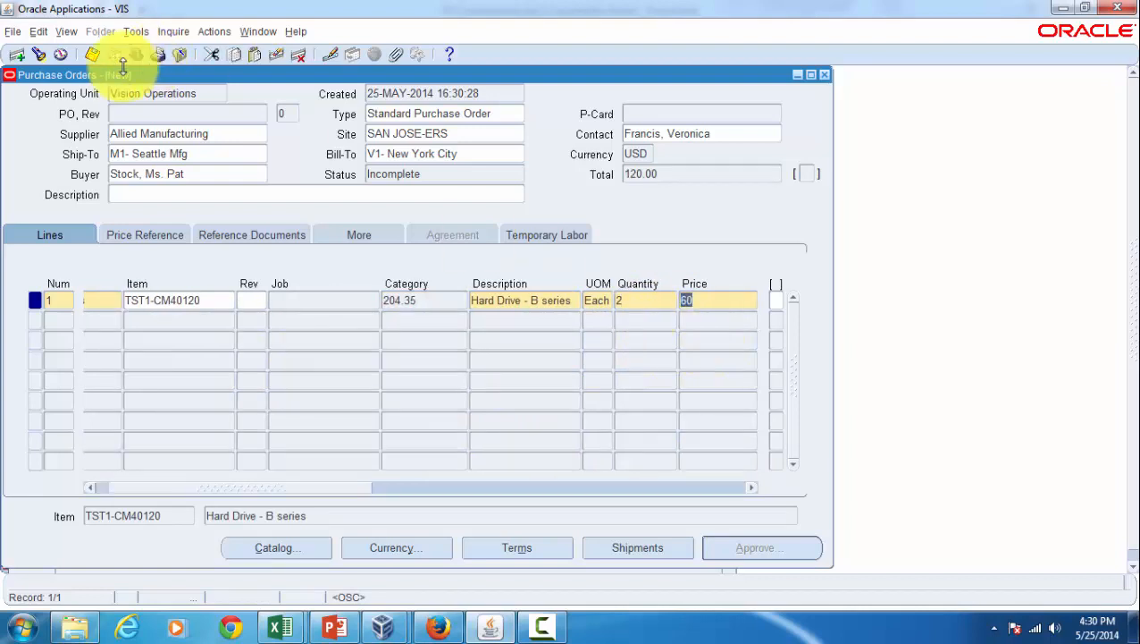
click(94, 55)
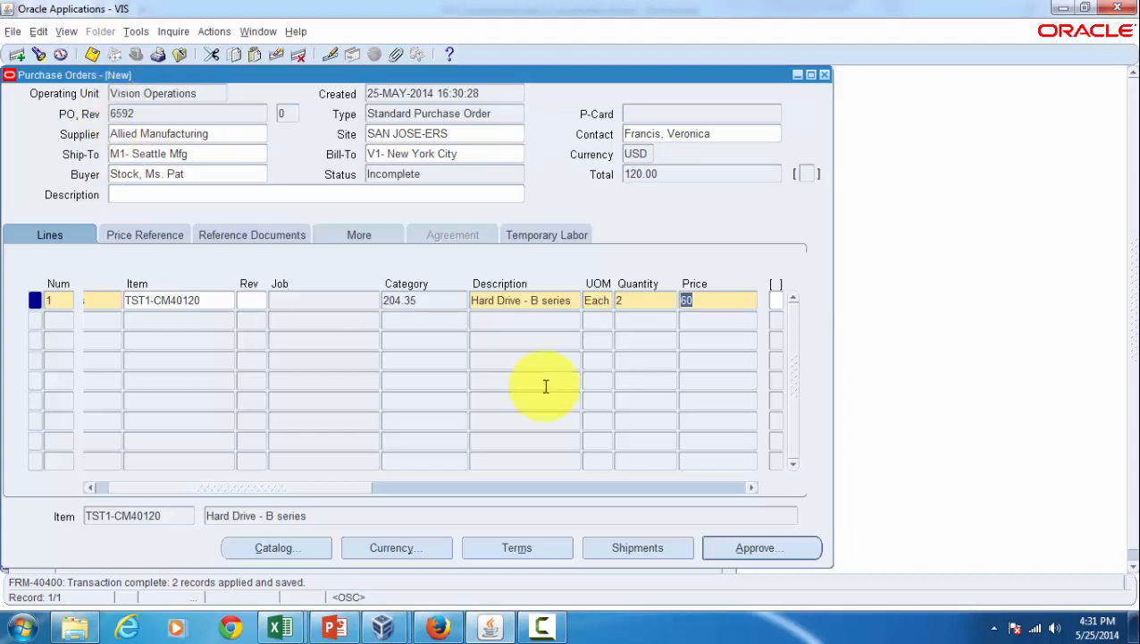
Submit PO 6592 for approval, returning a restricted-item, unapproved-supplier error.
click(761, 547)
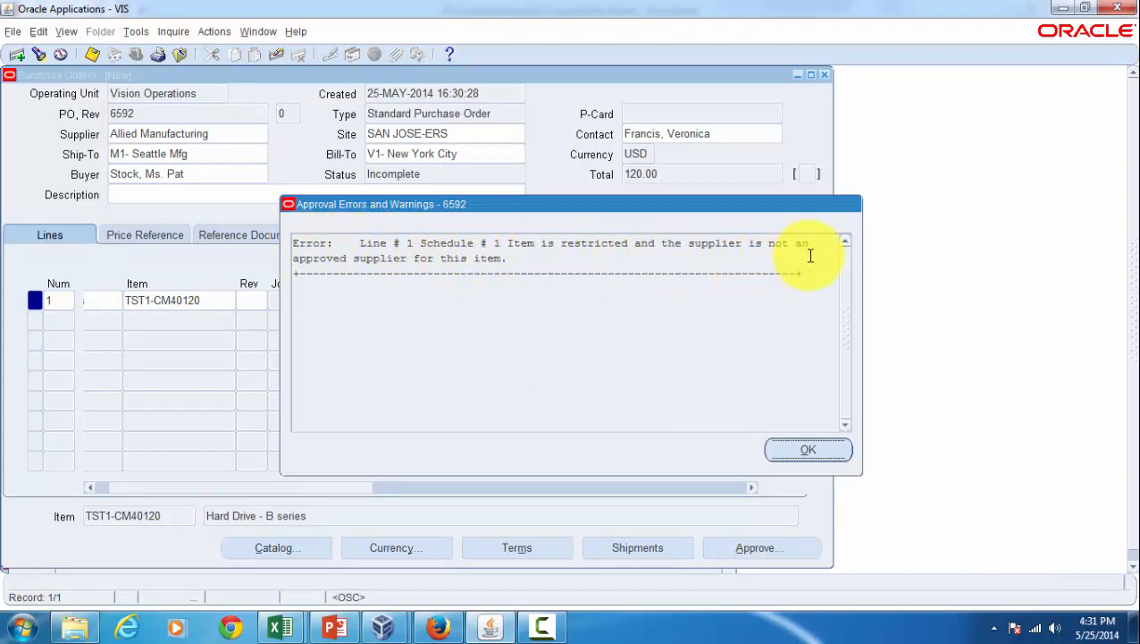
mouse_move(480, 262)
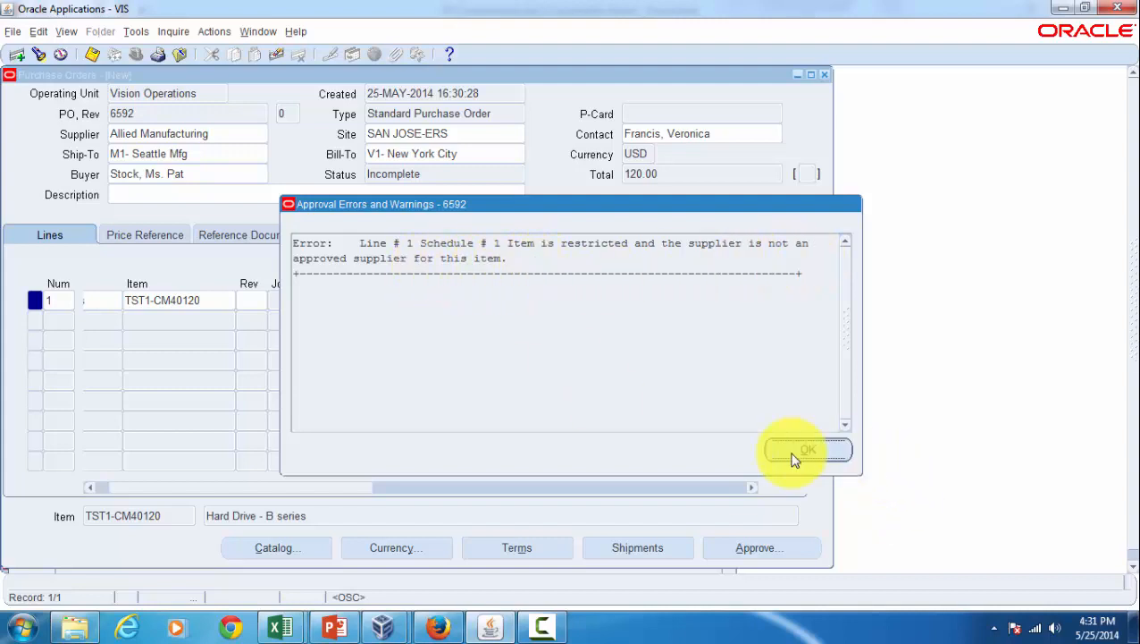
Dismiss the approval error and reopen the item's Seattle Manufacturing Purchasing attributes.
click(258, 31)
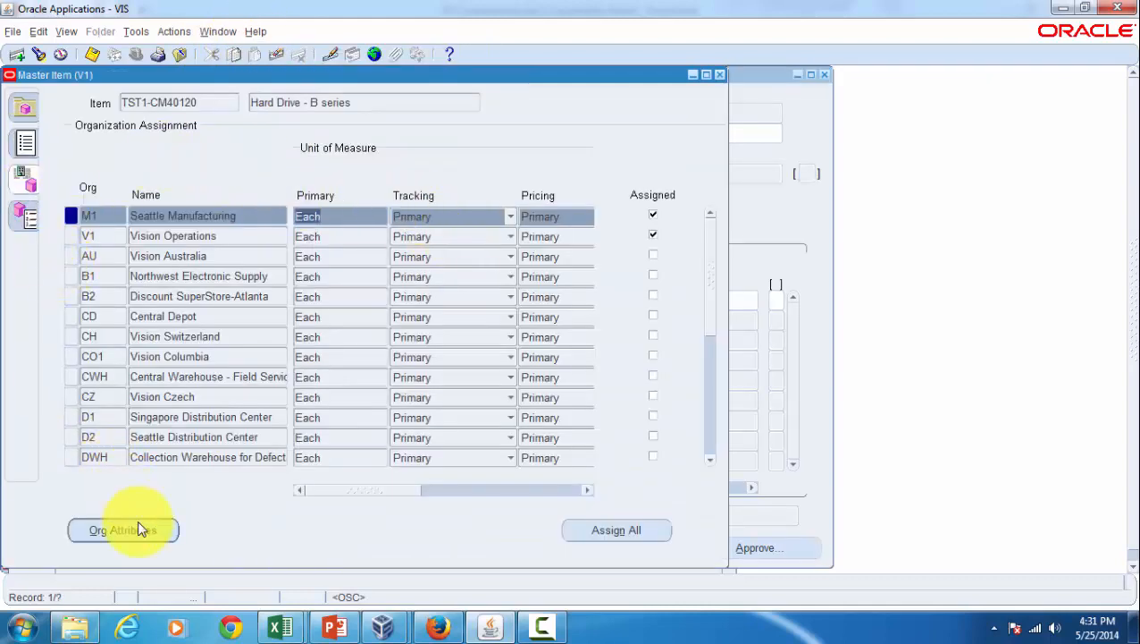
click(123, 529)
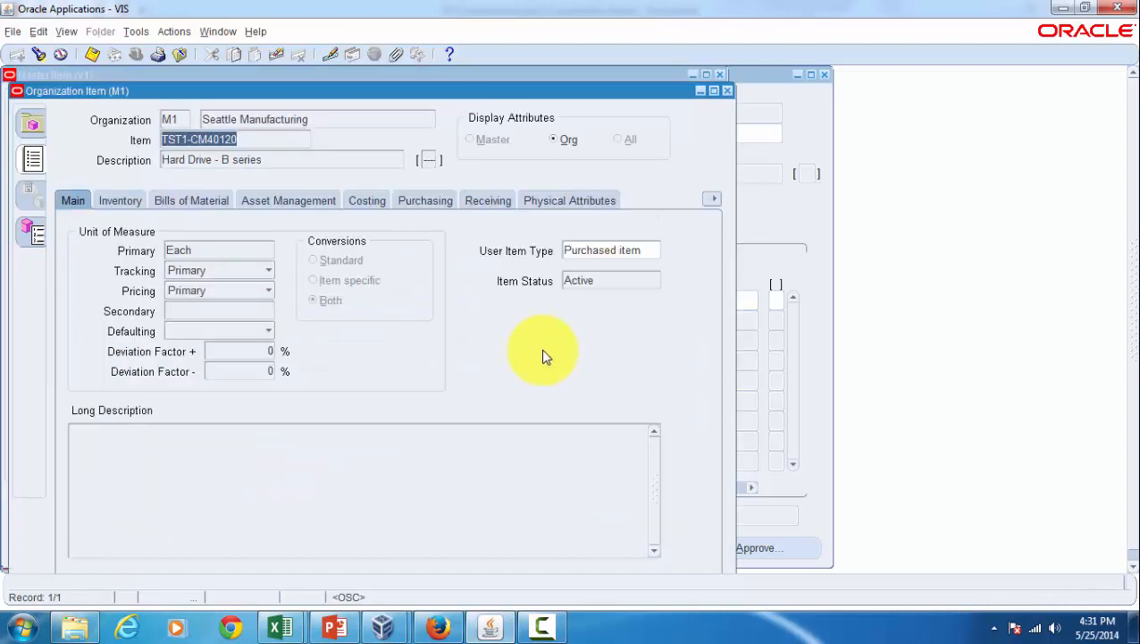
click(425, 200)
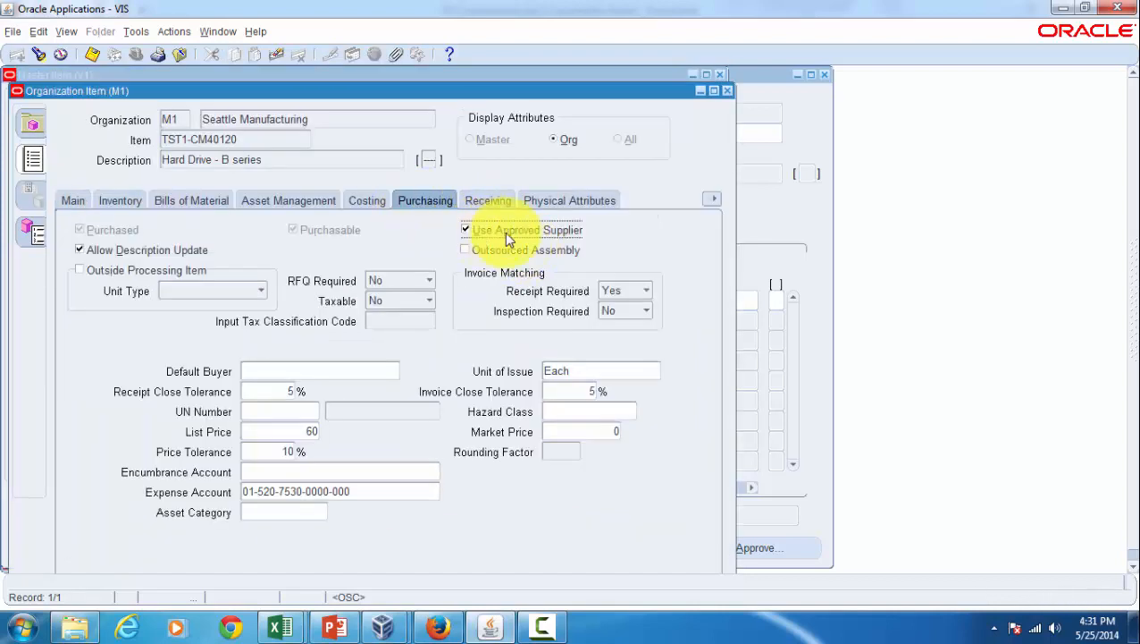